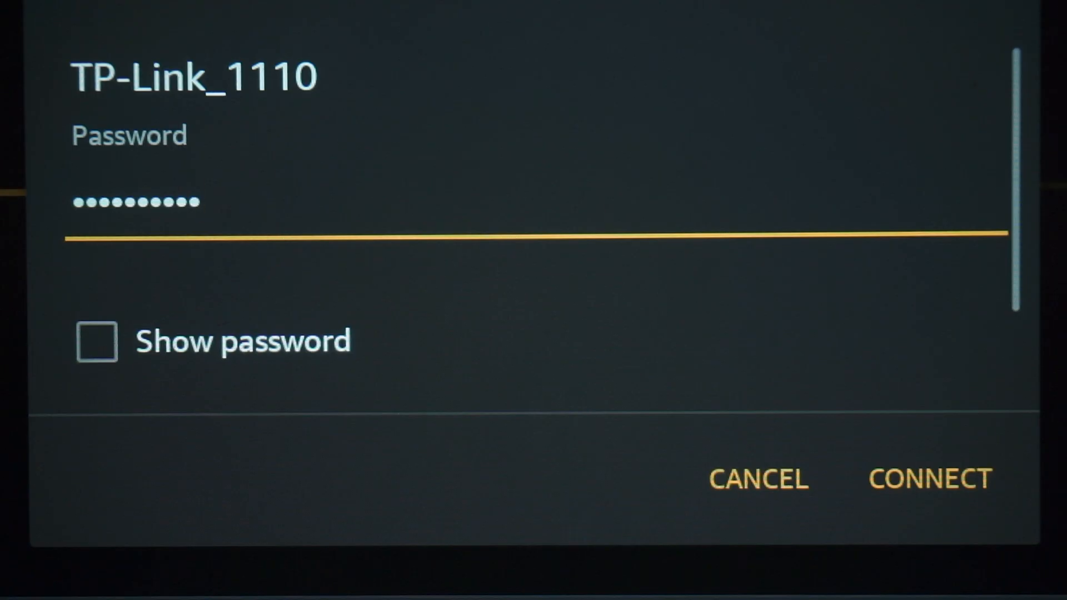
# - Join the TP-Link_1110 Wi-Fi network with the entered password
pyautogui.click(929, 478)
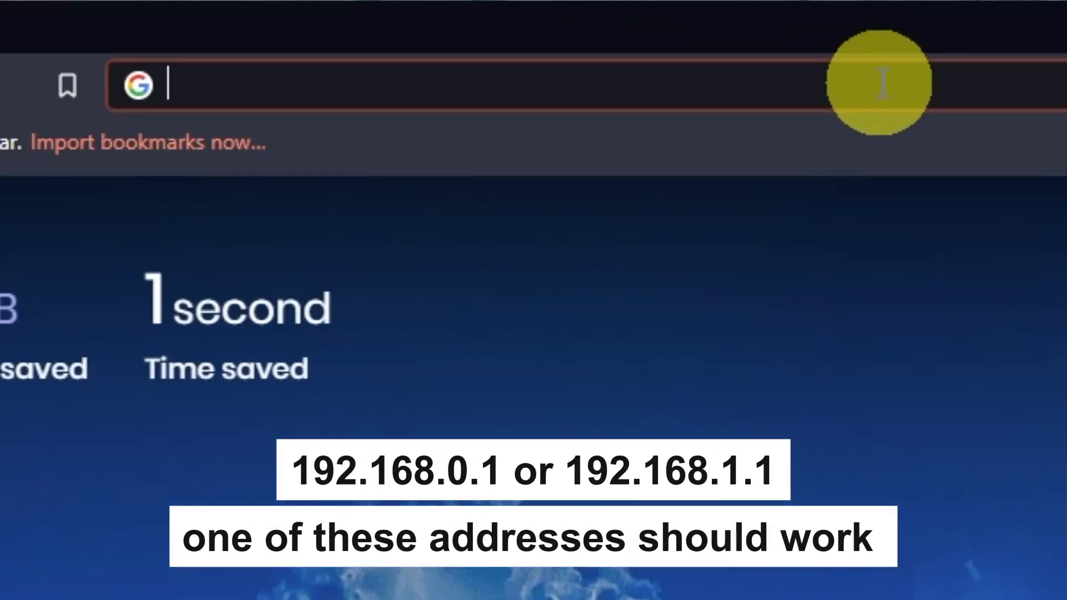
# - Load the router login page at 192.168.0.1 in Brave
pyautogui.write('192.168.0.1')
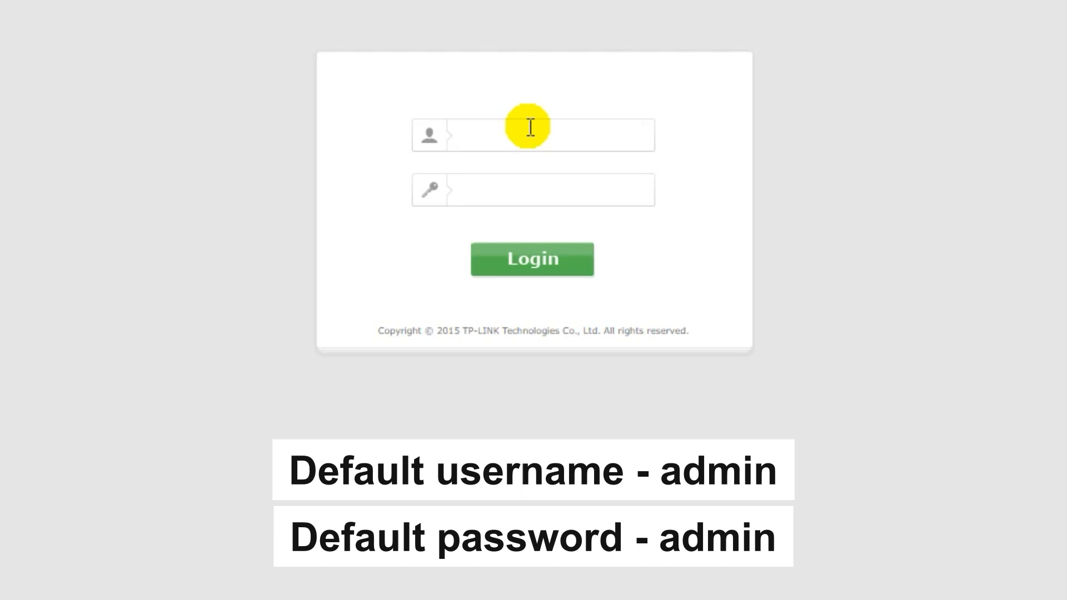
pyautogui.click(555, 189)
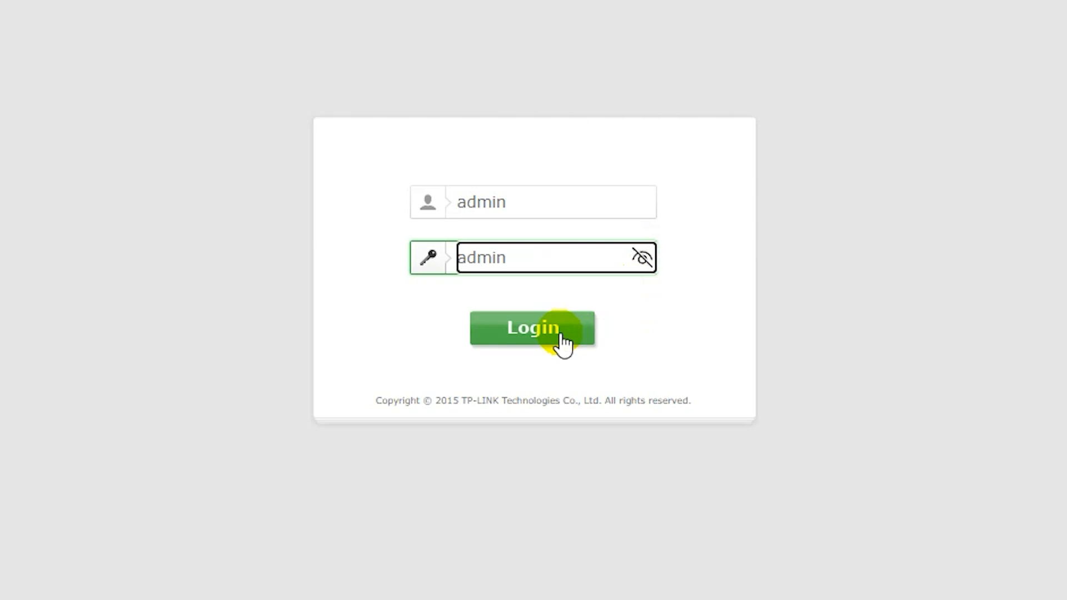
pyautogui.moveTo(641, 256)
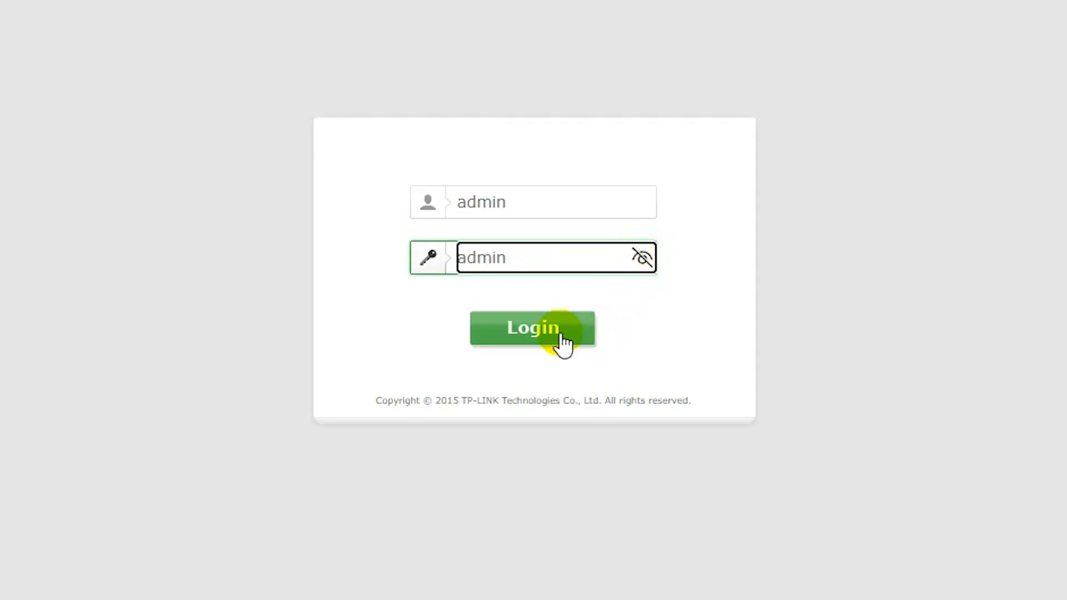
pyautogui.click(532, 328)
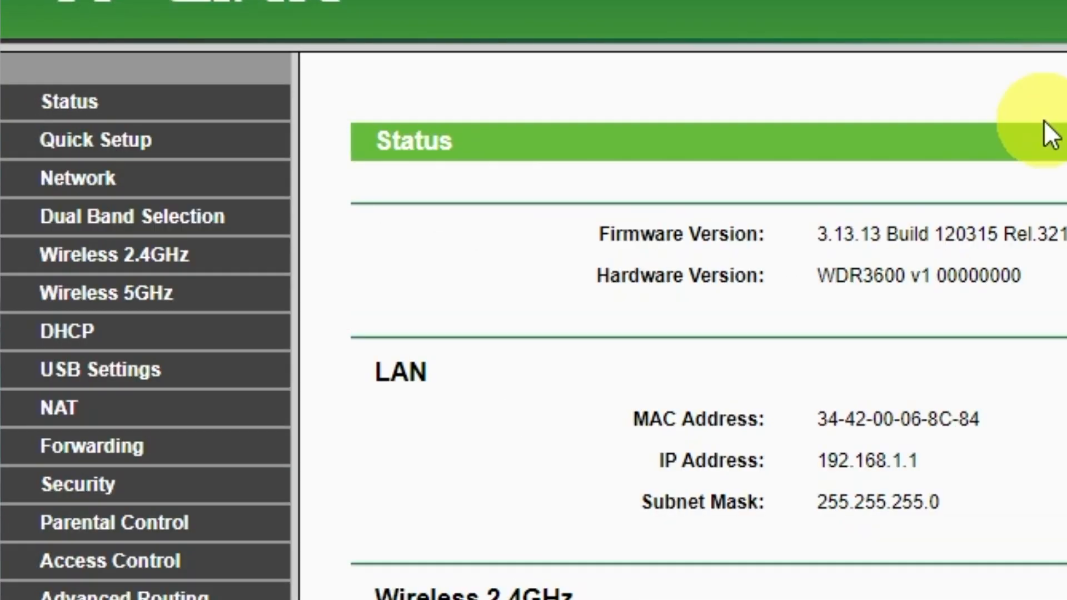
# - Start Quick Setup and choose Router as the working mode
pyautogui.click(96, 140)
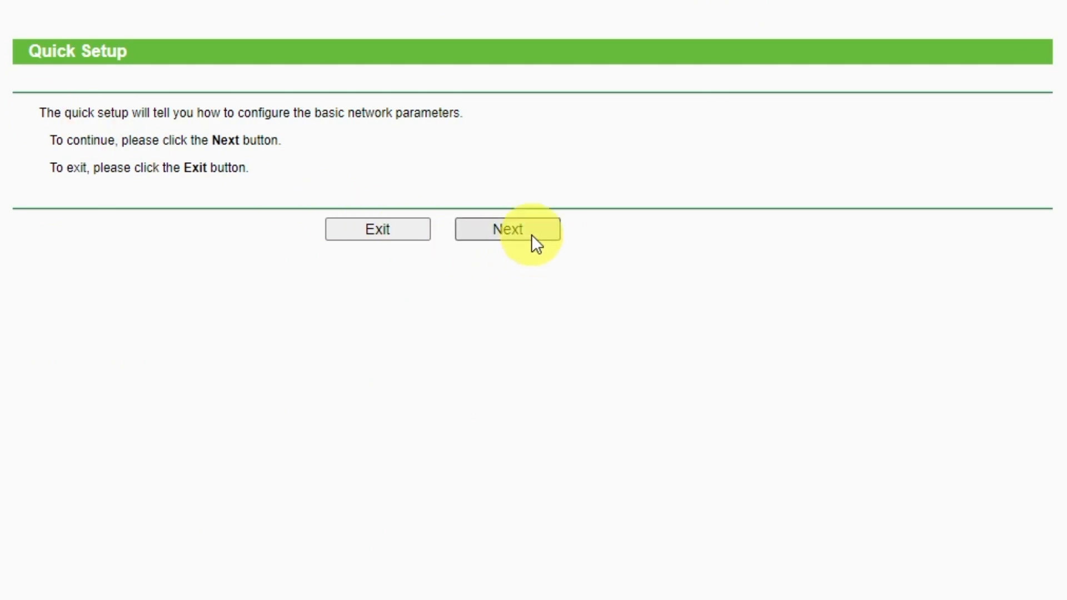
pyautogui.click(507, 229)
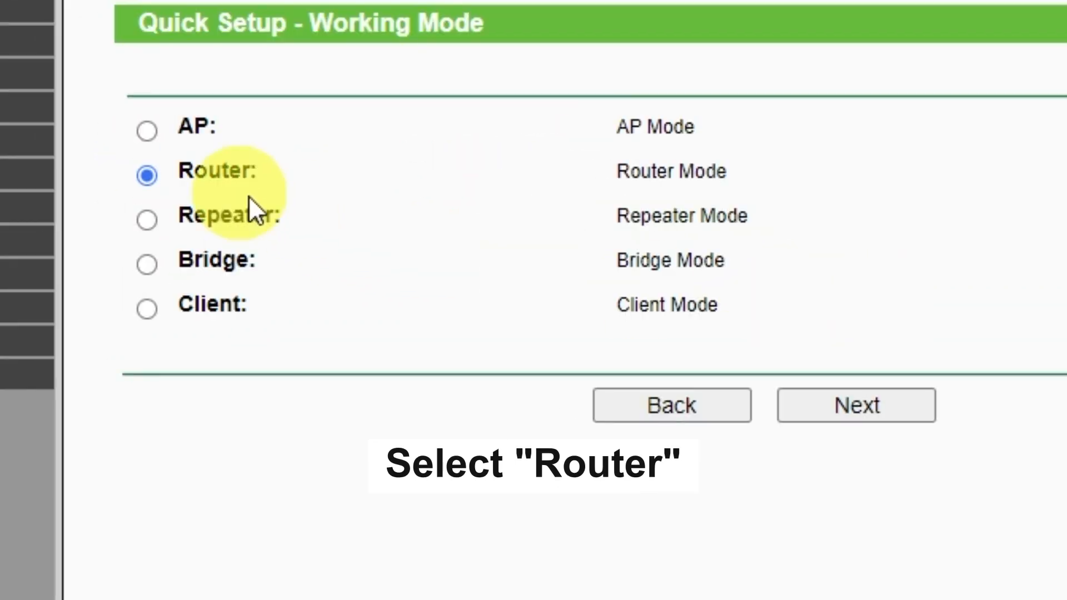
pyautogui.click(146, 174)
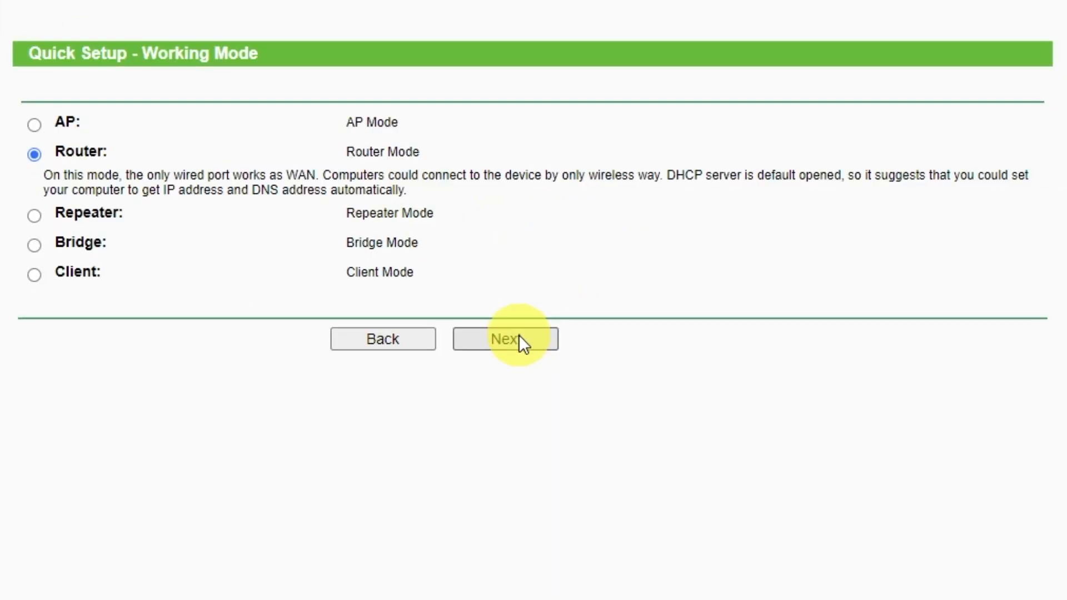
pyautogui.click(505, 339)
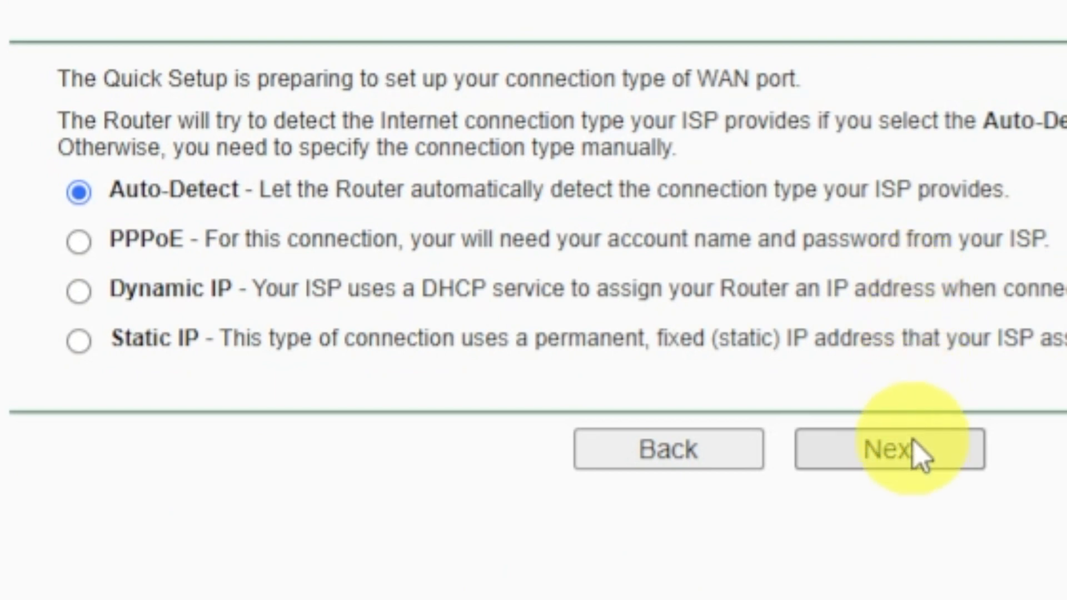
# - Choose Dynamic IP as the WAN connection type and continue without cloning the MAC address
pyautogui.click(891, 448)
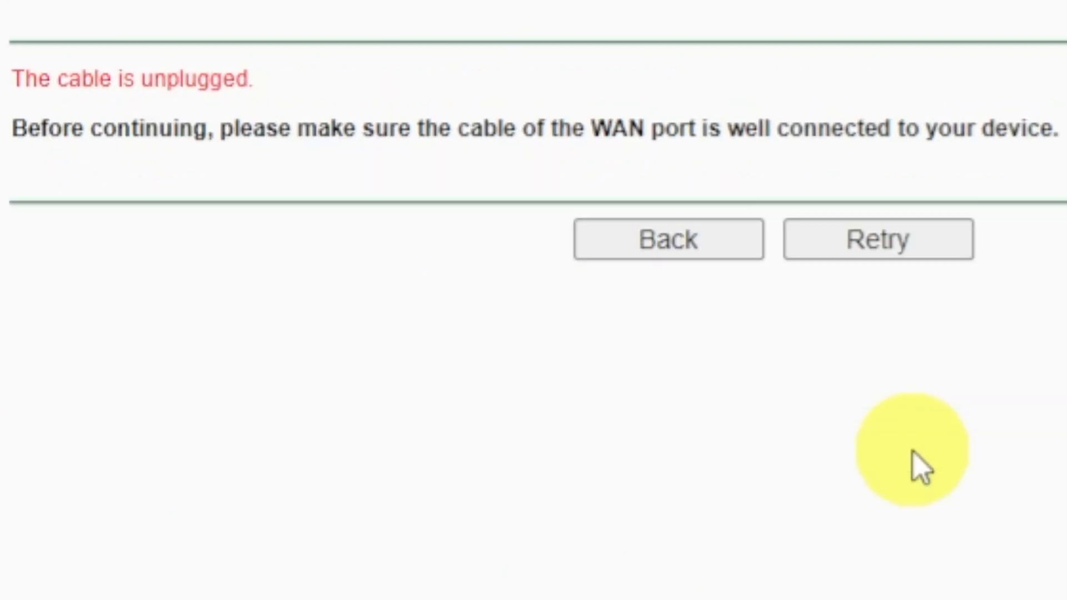
pyautogui.moveTo(871, 432)
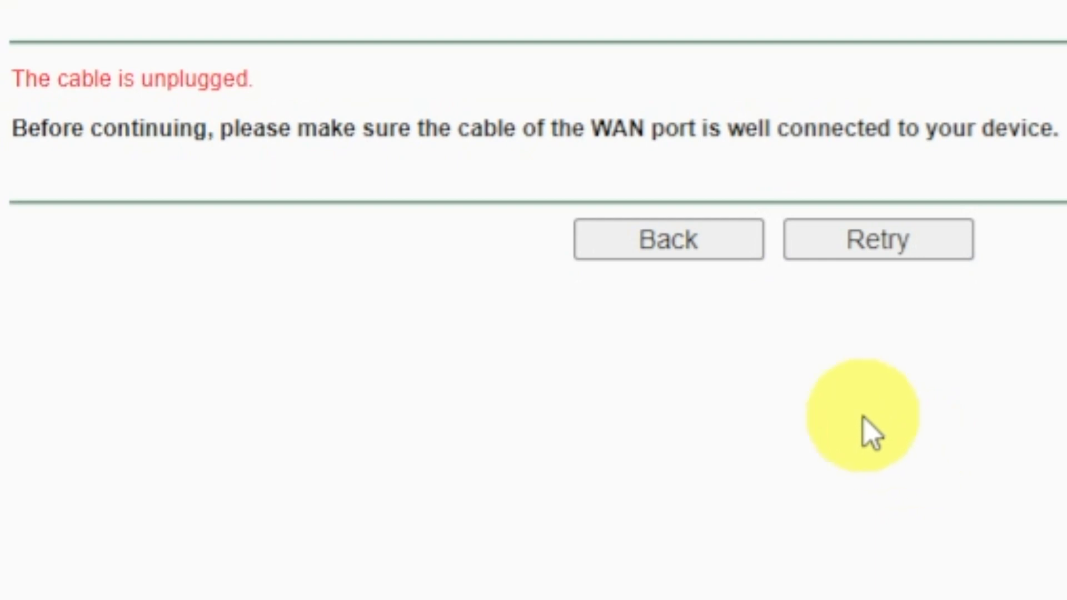
pyautogui.click(877, 239)
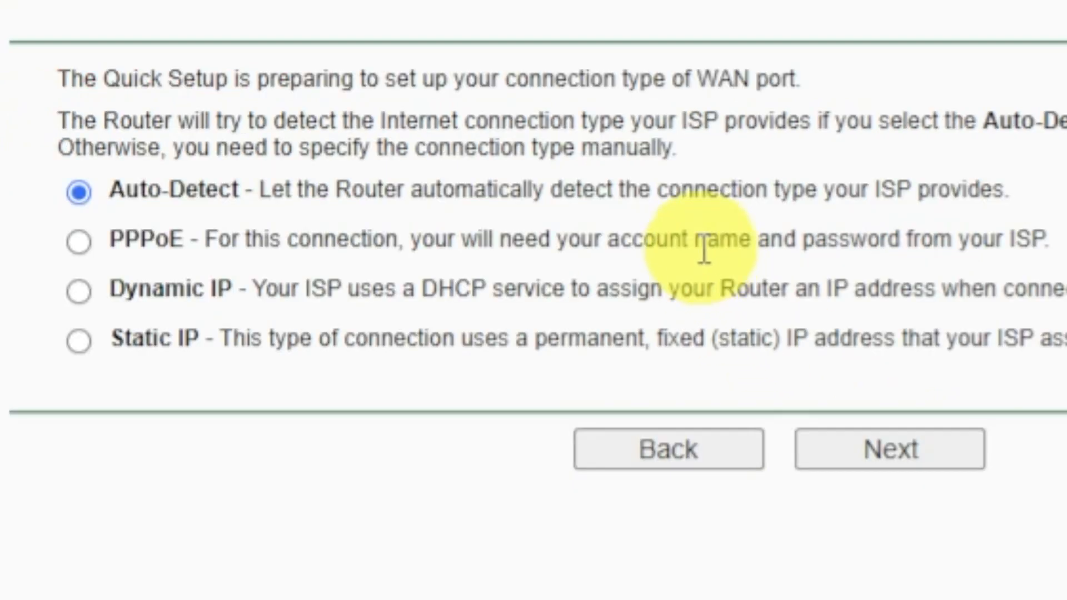
pyautogui.moveTo(78, 289)
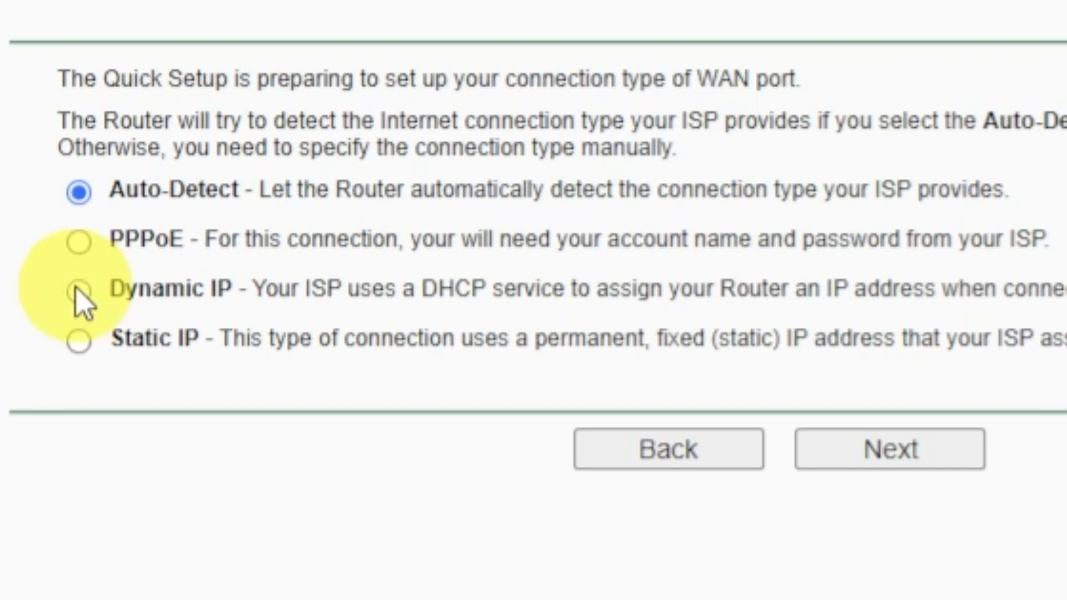
pyautogui.click(78, 288)
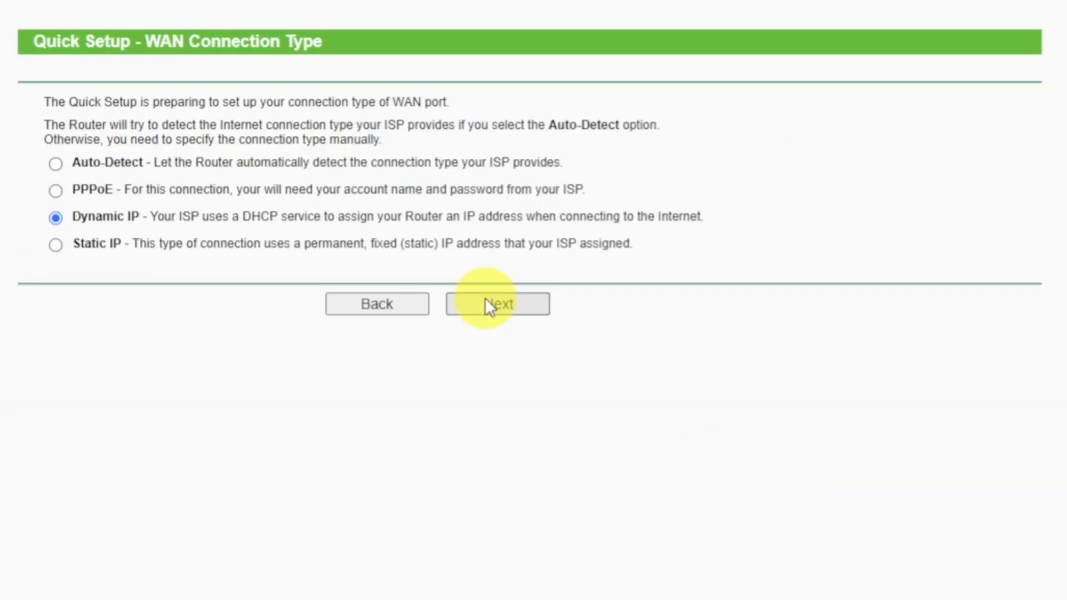
pyautogui.click(497, 304)
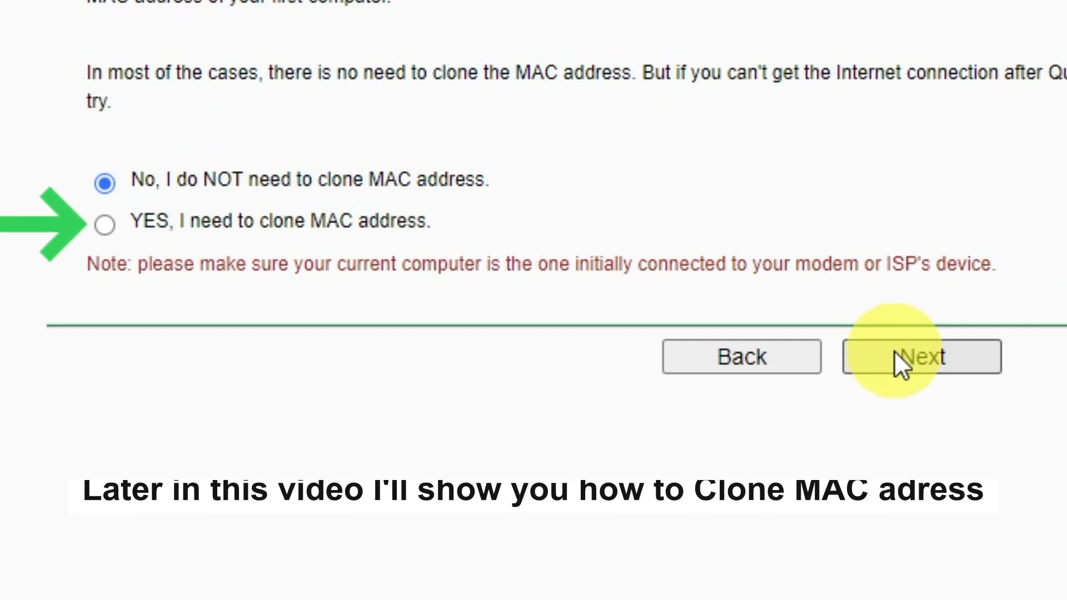
pyautogui.click(920, 357)
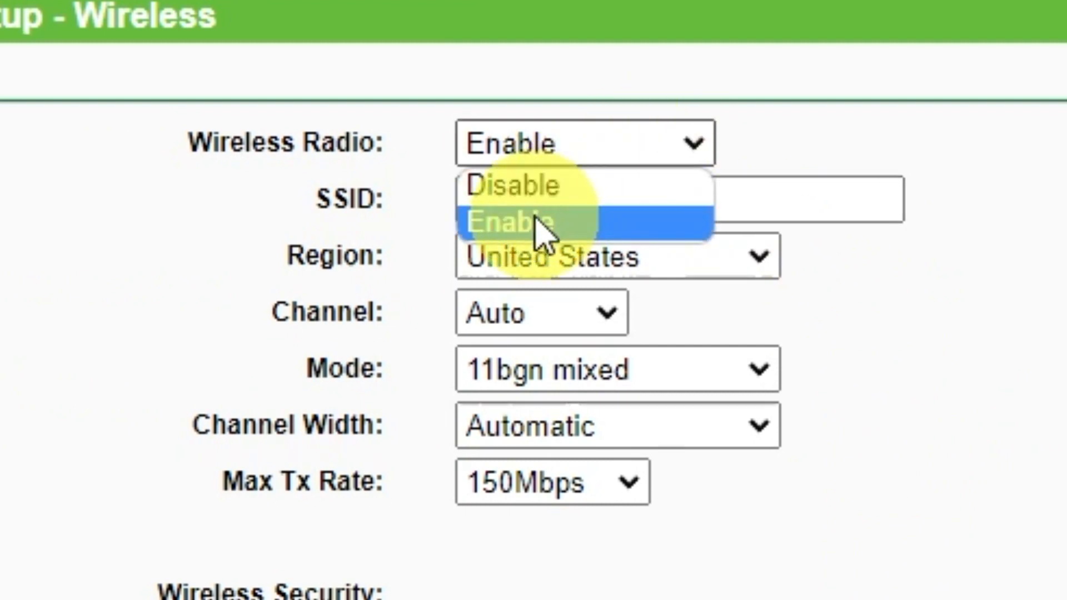
# - Keep the wireless radio enabled and the region set to United States
pyautogui.click(513, 221)
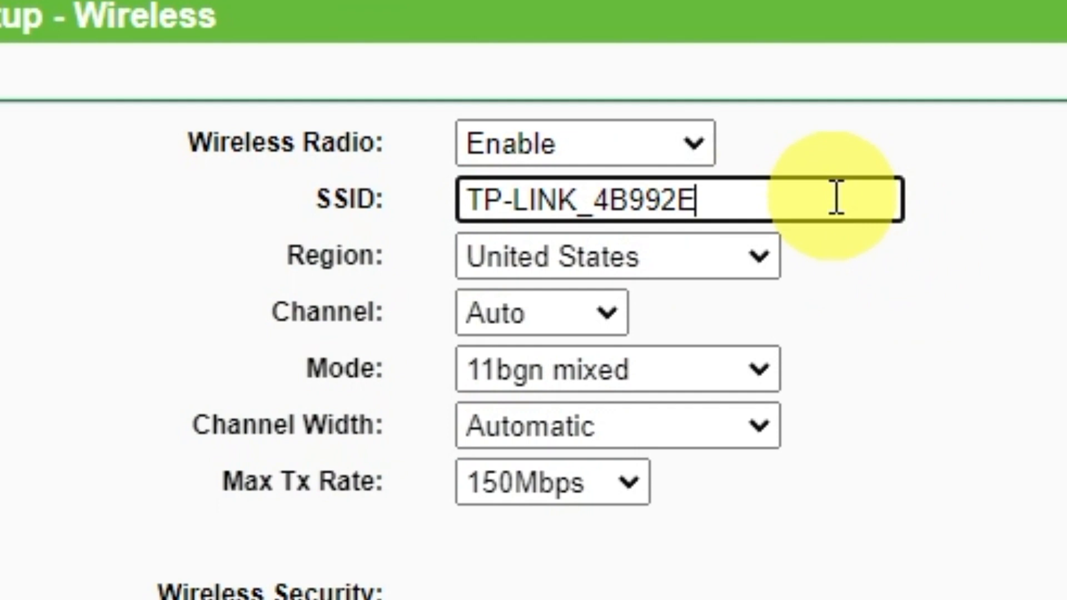
pyautogui.moveTo(793, 259)
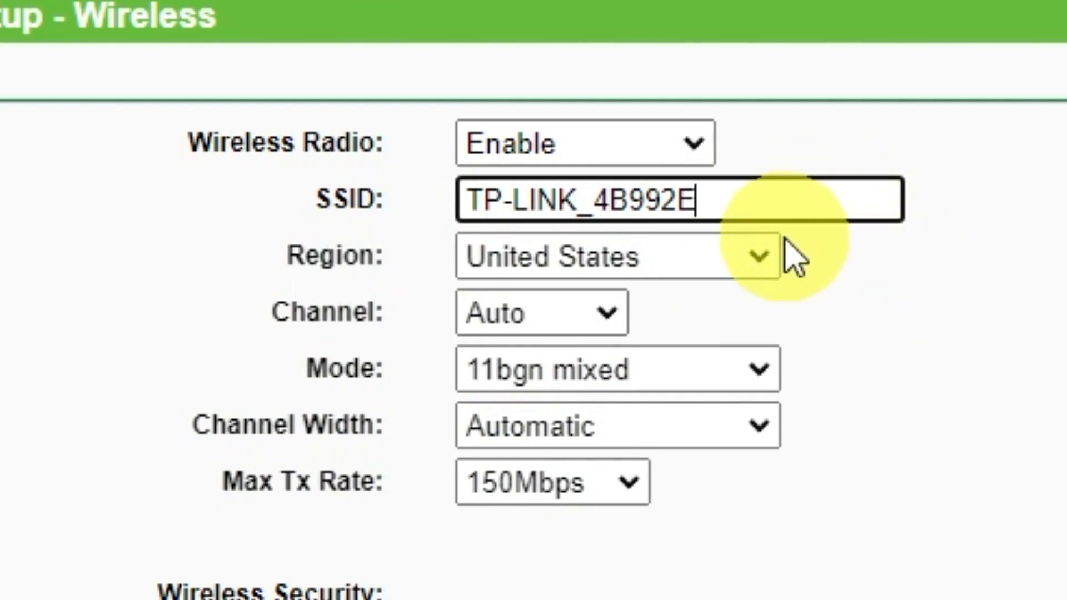
pyautogui.click(759, 256)
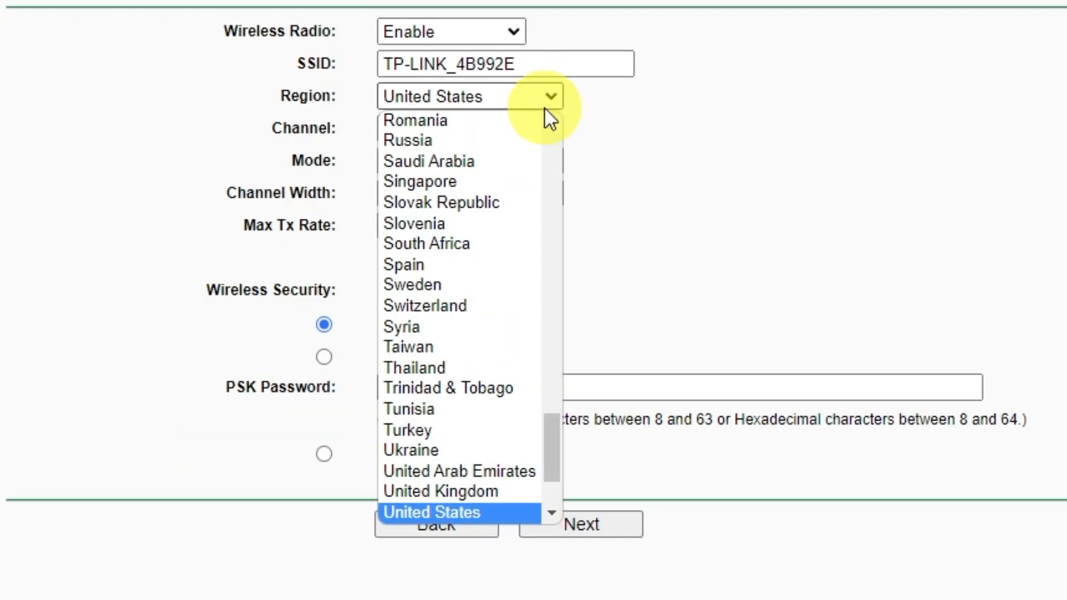
pyautogui.click(411, 450)
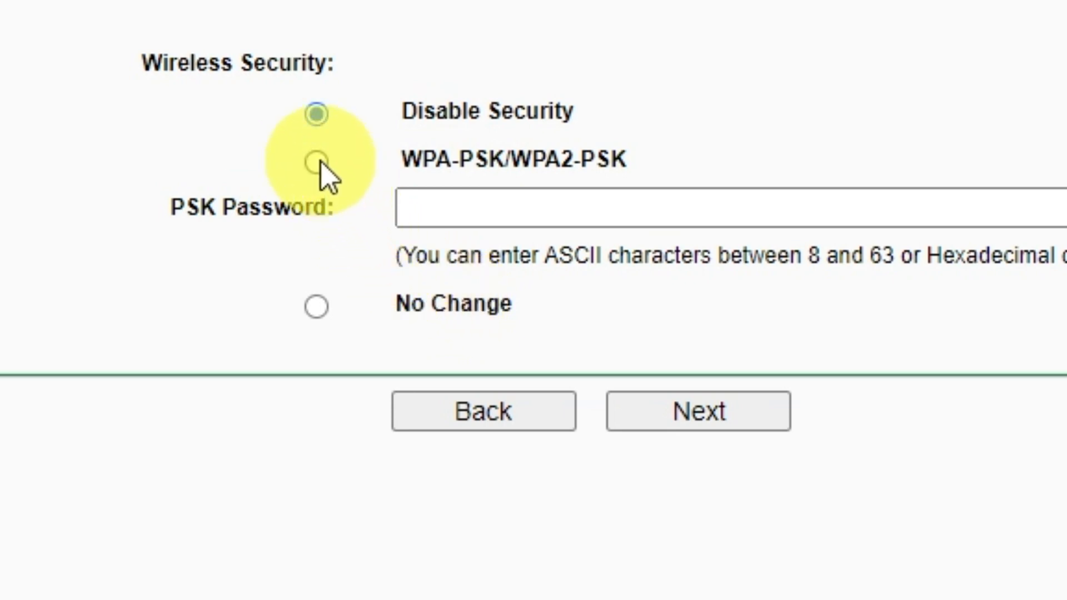
pyautogui.click(315, 163)
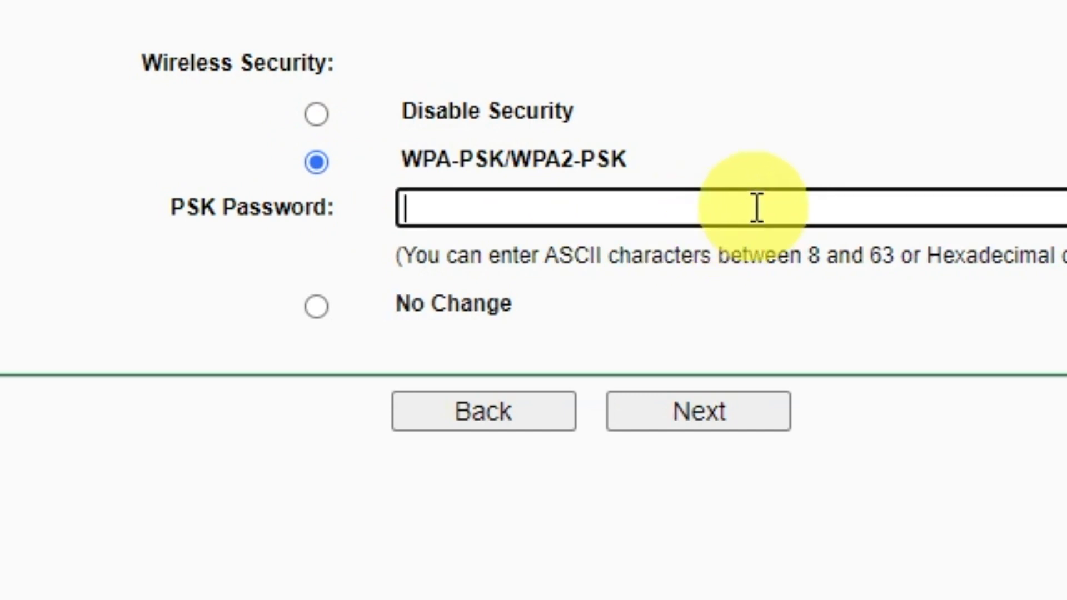
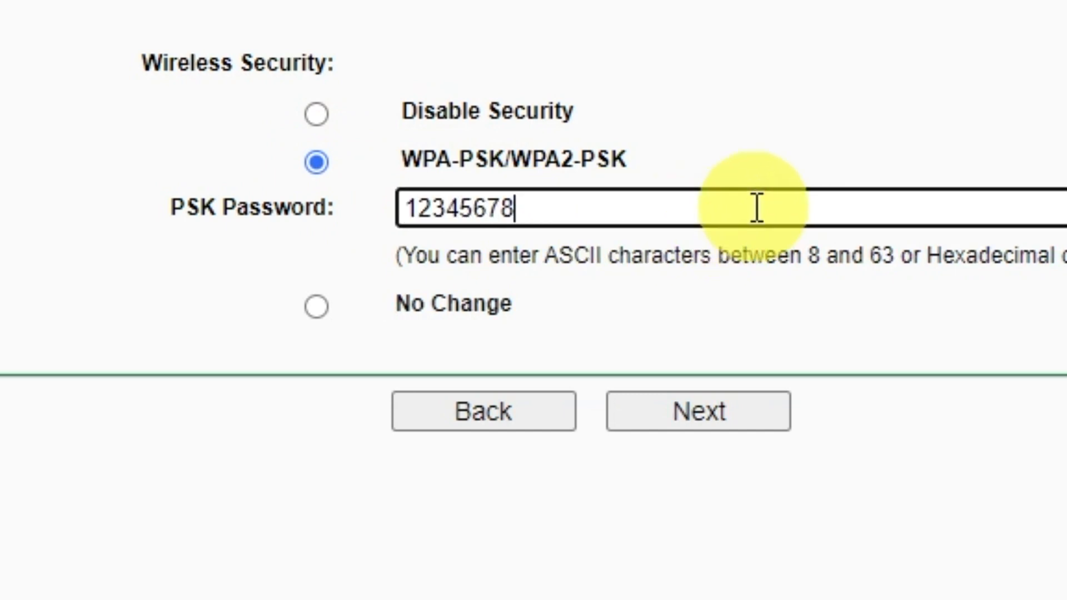
pyautogui.moveTo(769, 340)
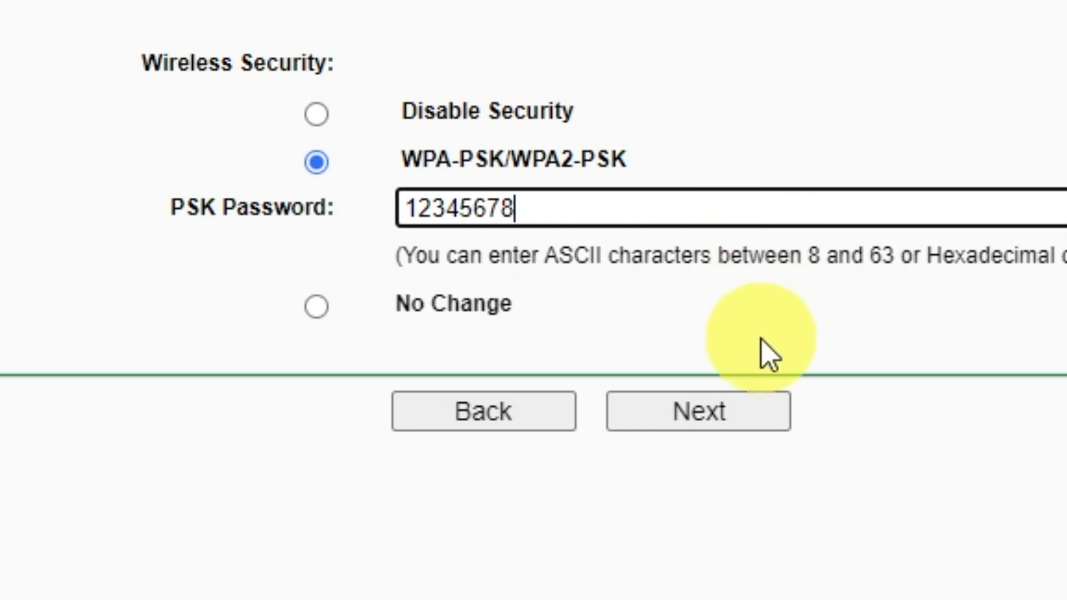
pyautogui.click(697, 412)
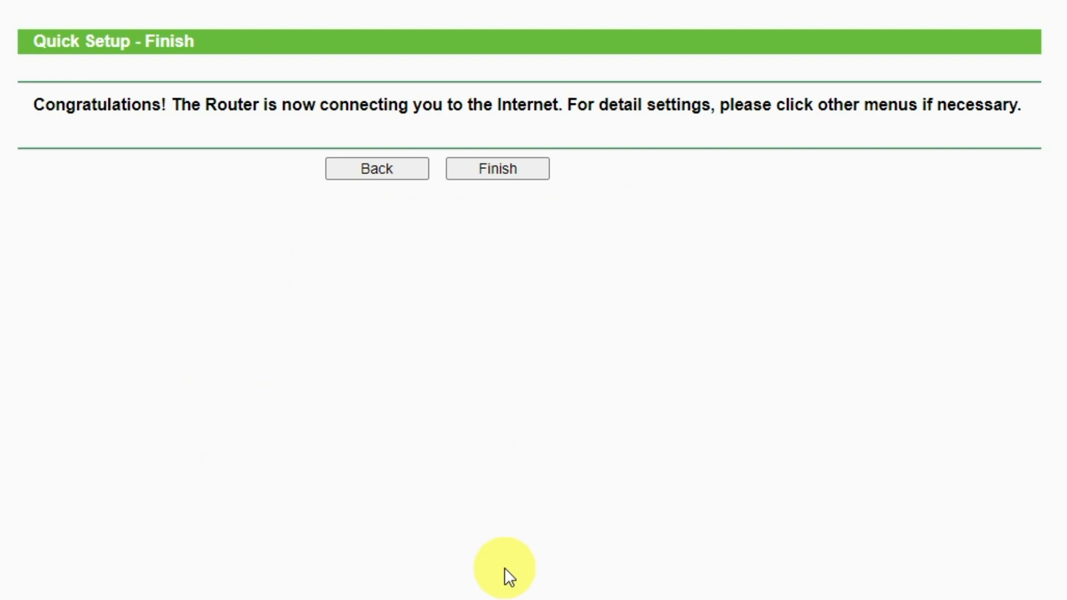
# - Finish Quick Setup and reboot the router from System Tools
pyautogui.click(496, 168)
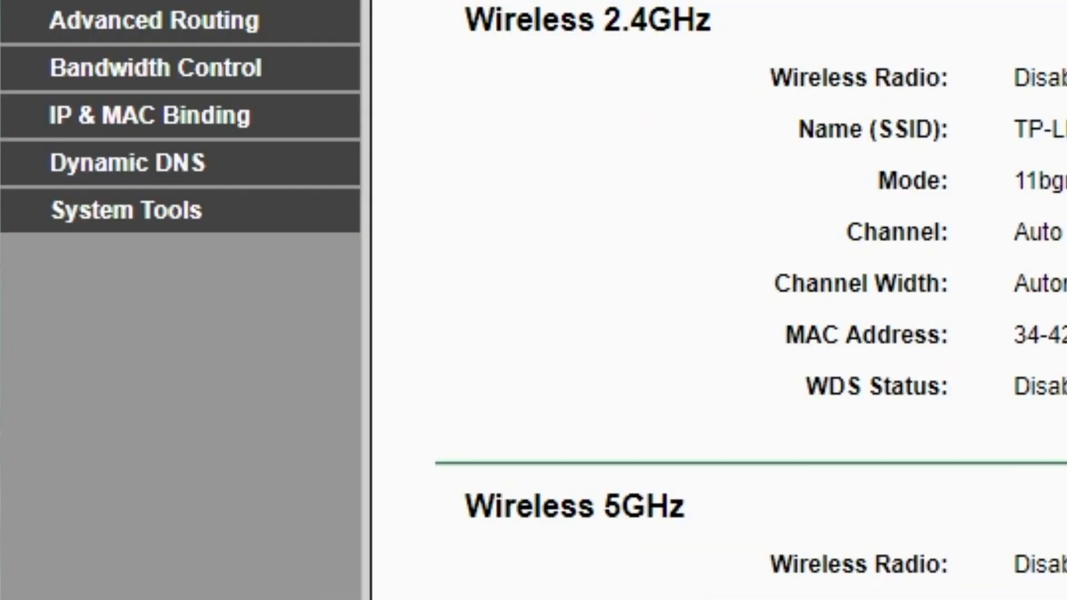
pyautogui.click(127, 210)
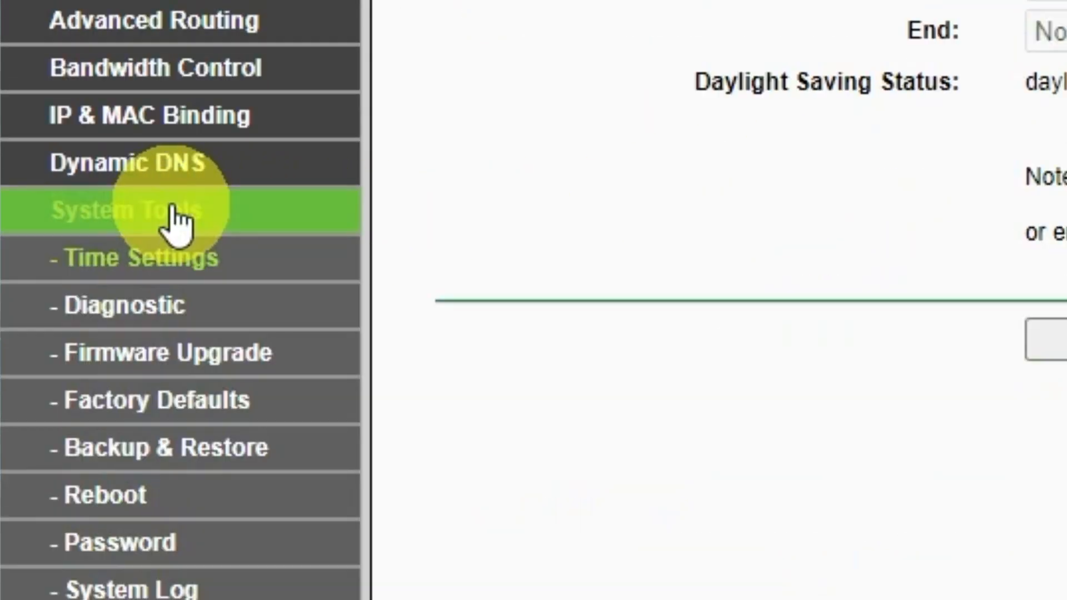
pyautogui.moveTo(140, 466)
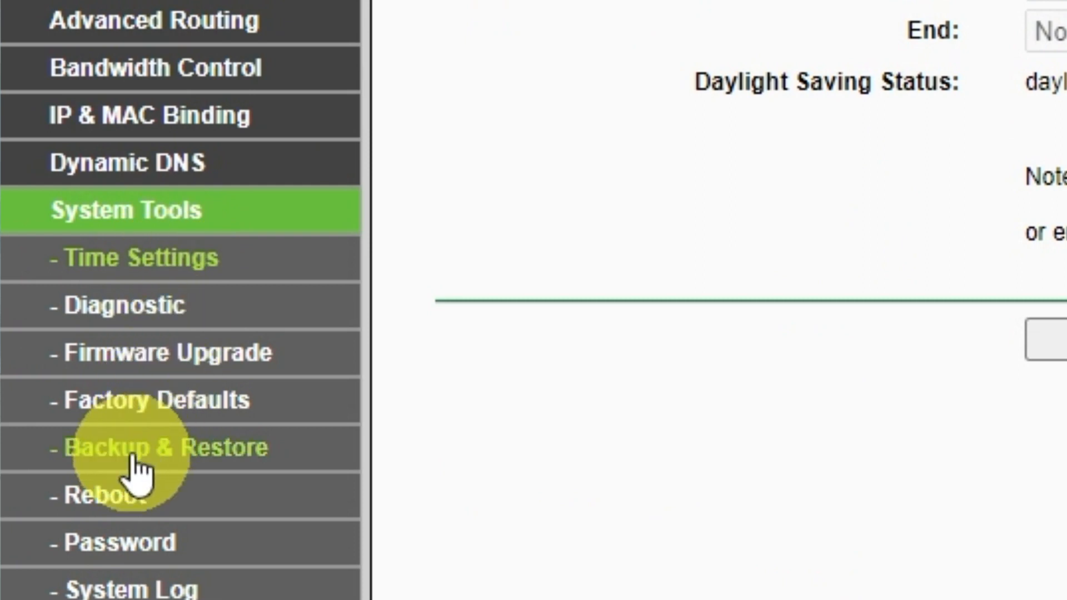
pyautogui.click(31, 414)
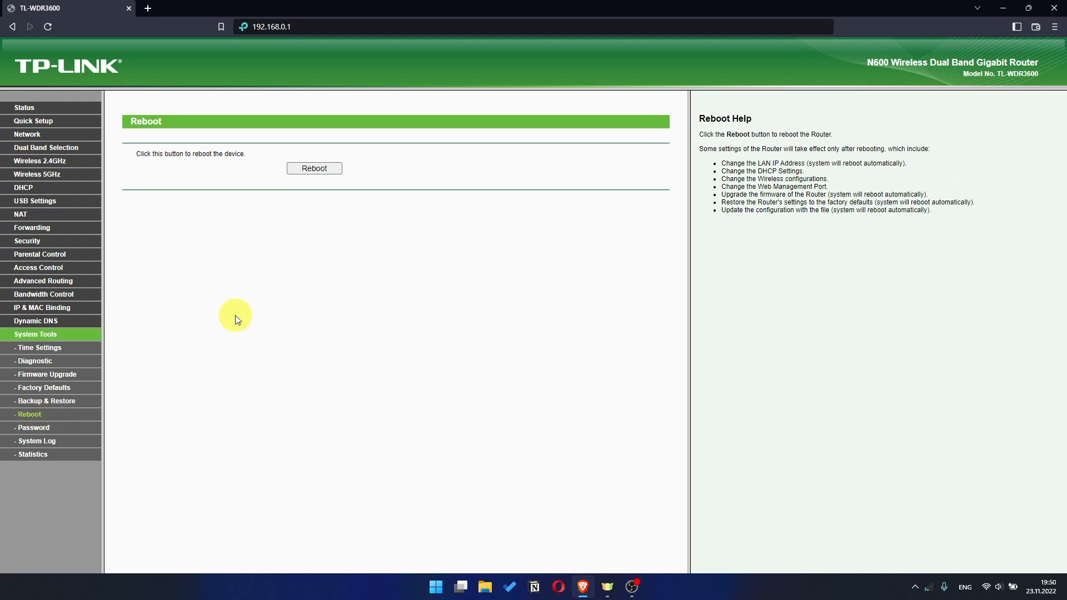
pyautogui.click(314, 168)
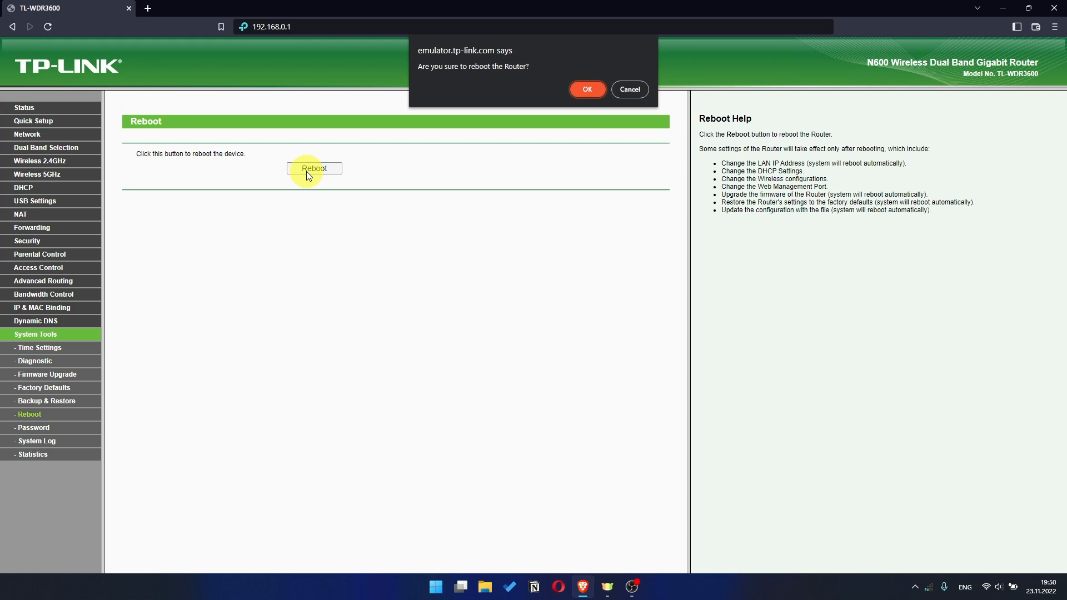
pyautogui.click(586, 89)
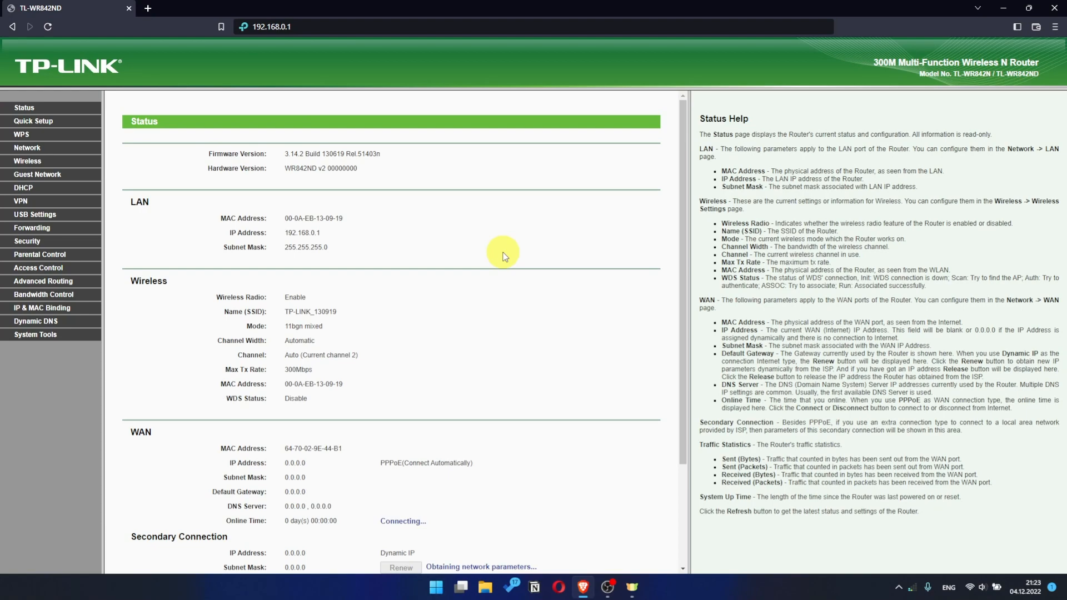
# - Clone the PC's MAC address to the WAN under Network > MAC Clone
pyautogui.click(27, 148)
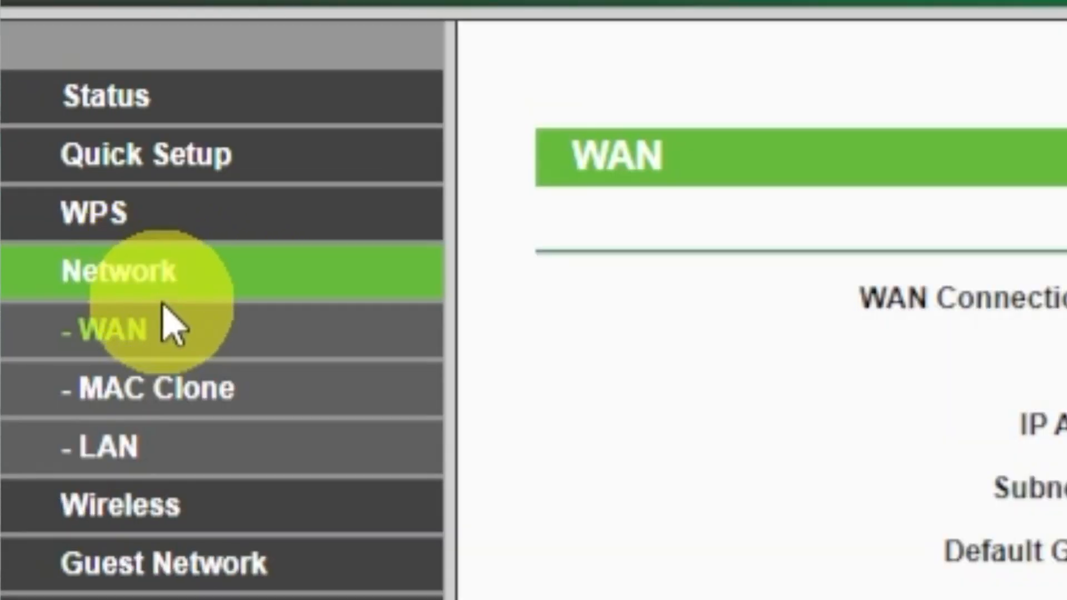
pyautogui.click(151, 387)
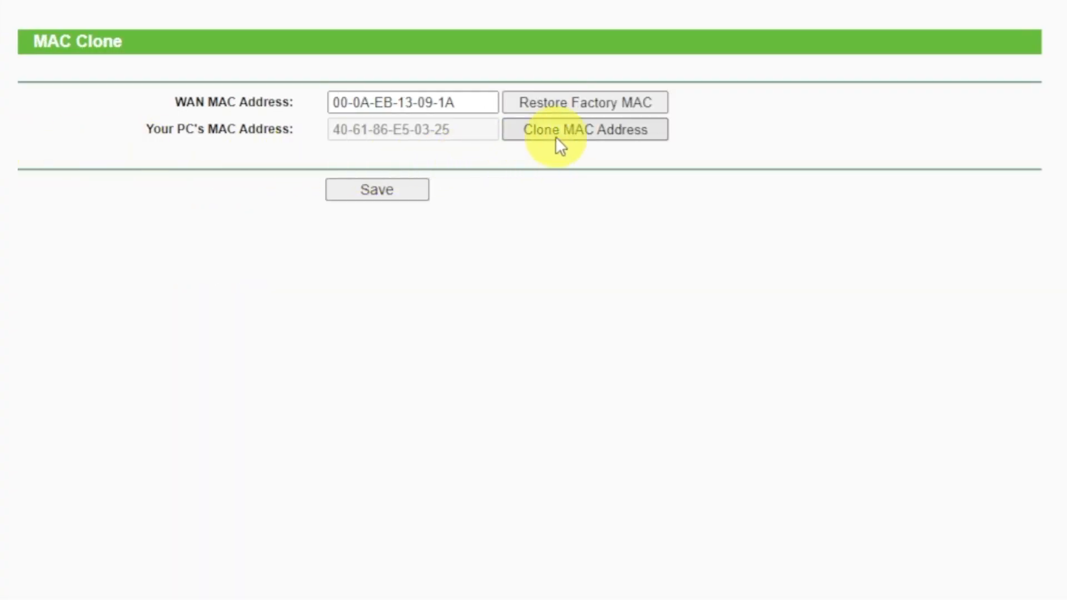
pyautogui.click(584, 128)
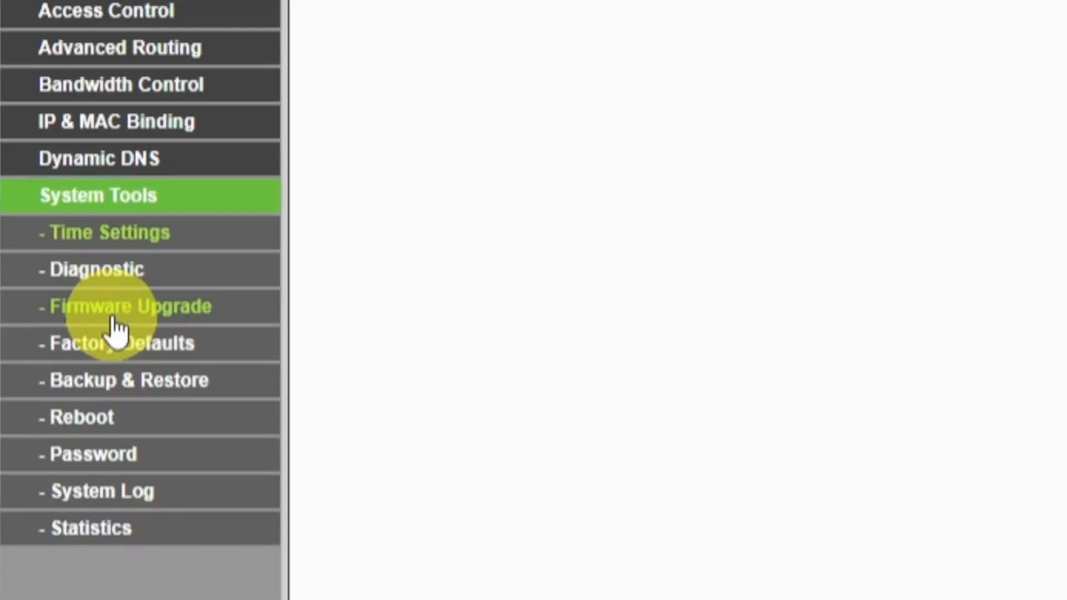
pyautogui.moveTo(102, 417)
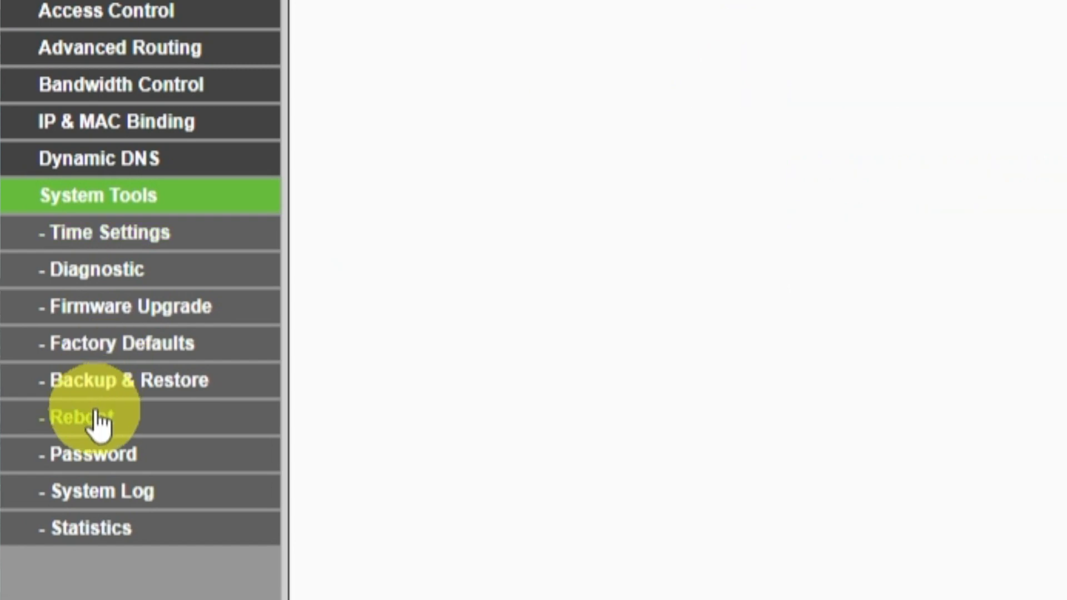
# - Reboot the router again and confirm the restart
pyautogui.click(403, 211)
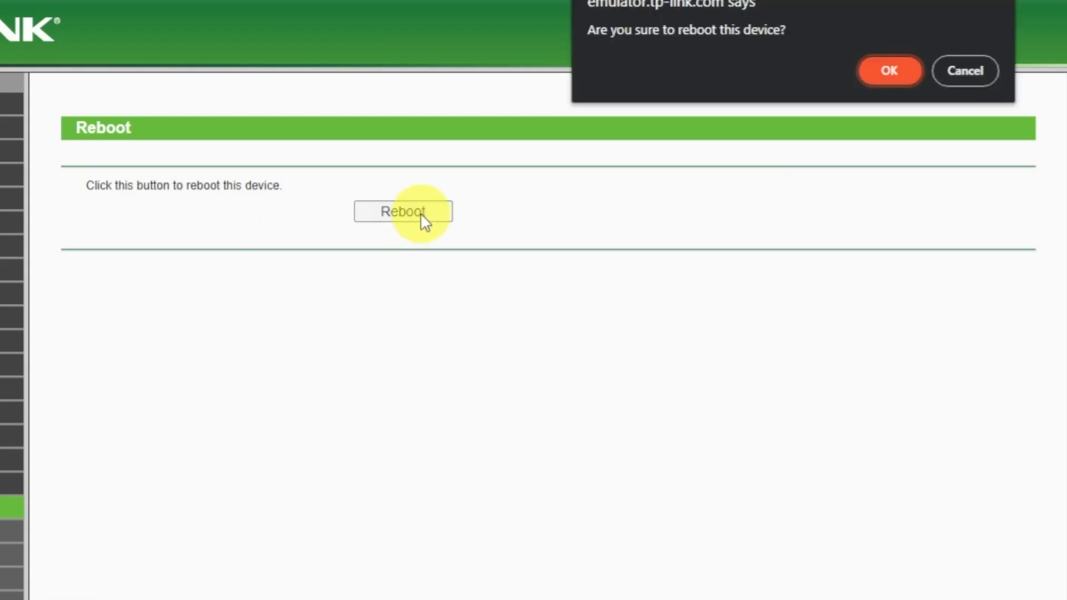
pyautogui.click(889, 70)
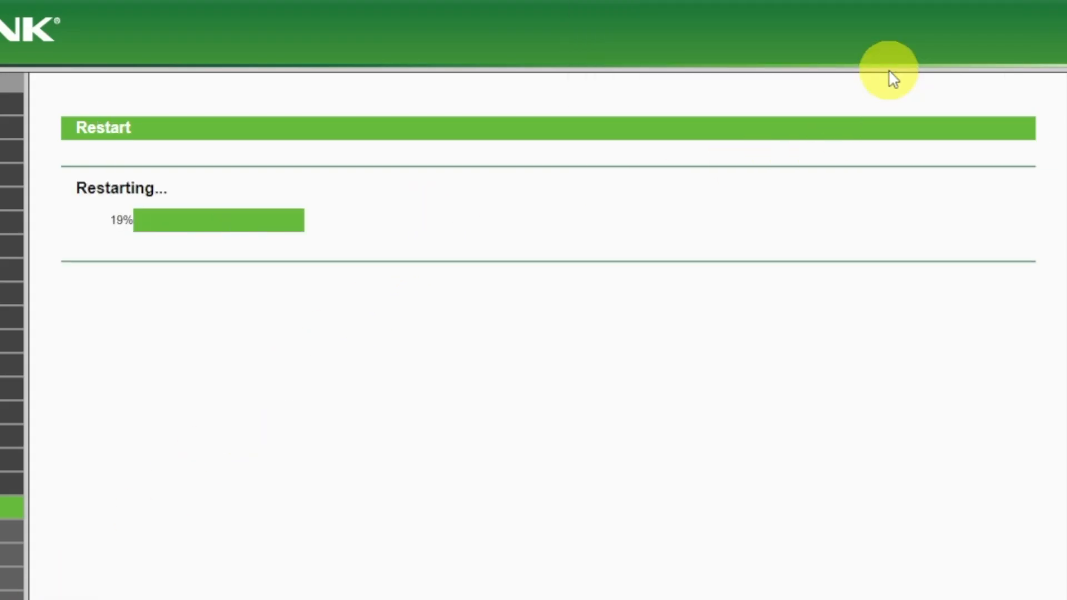